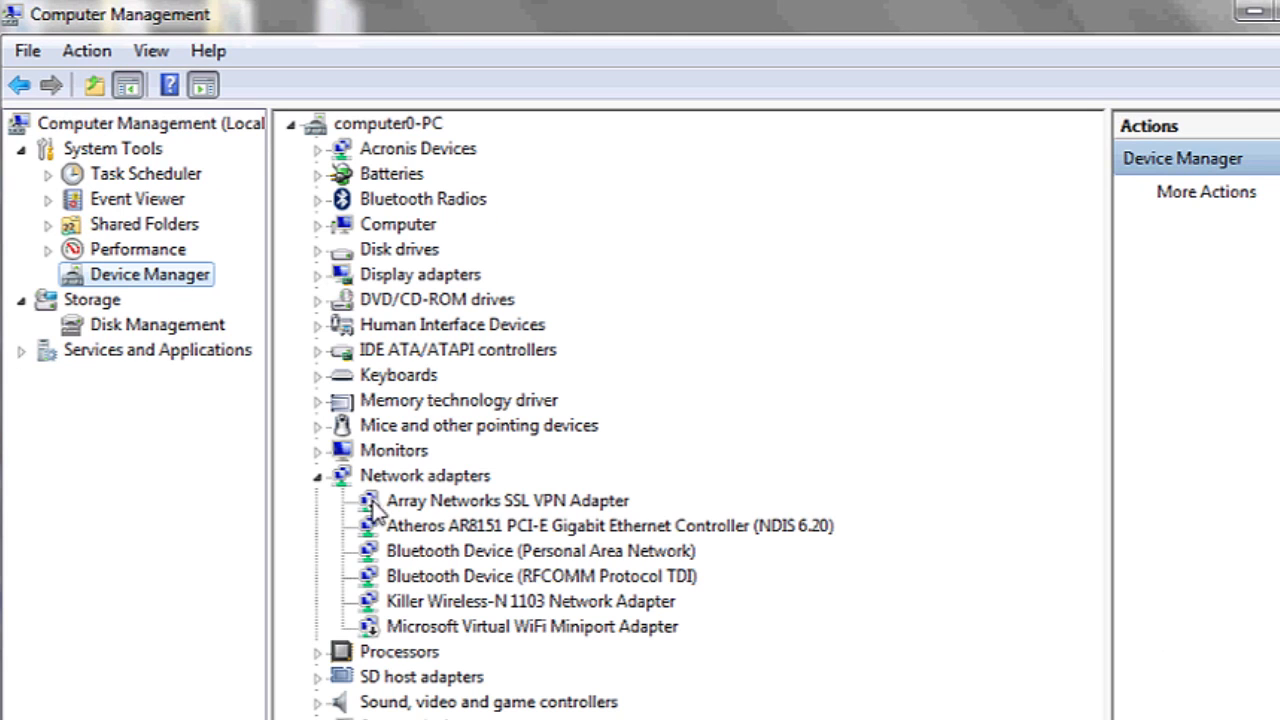
Search 'network' from the Start menu to reach the Network and Sharing Center
{"action": "left_click", "coordinate": [424, 476]}
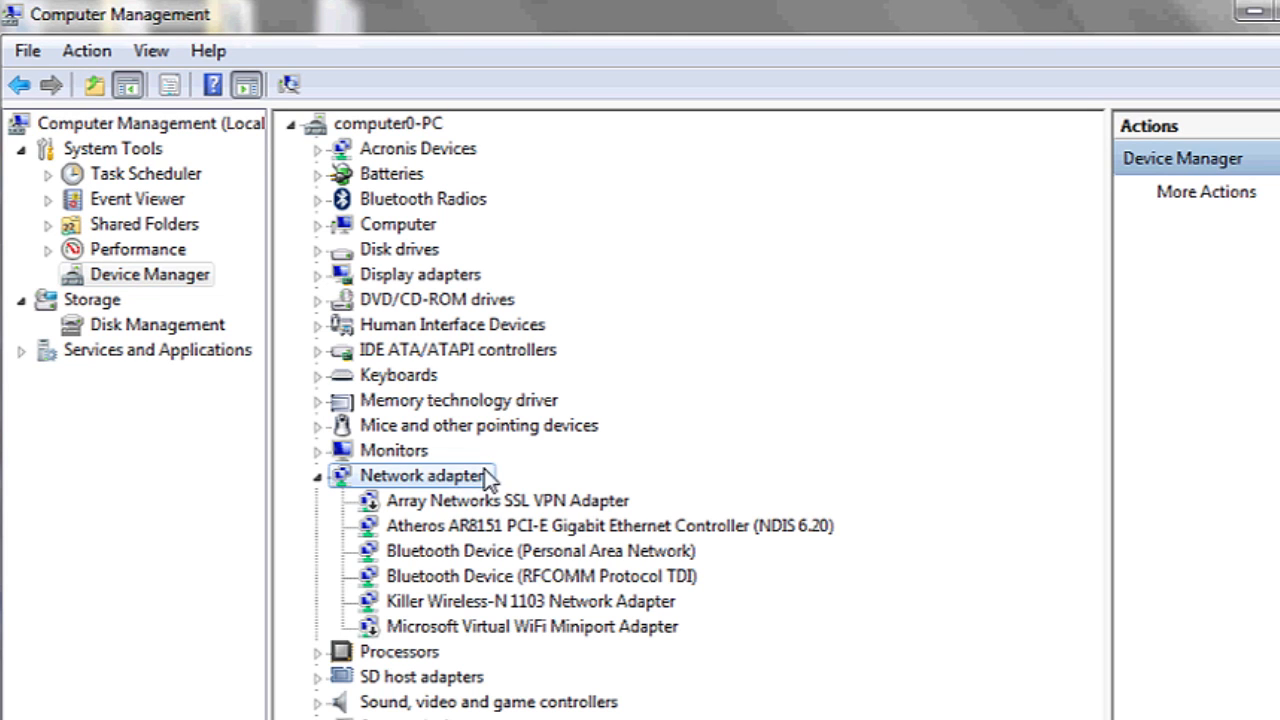
{"action": "mouse_move", "coordinate": [480, 604]}
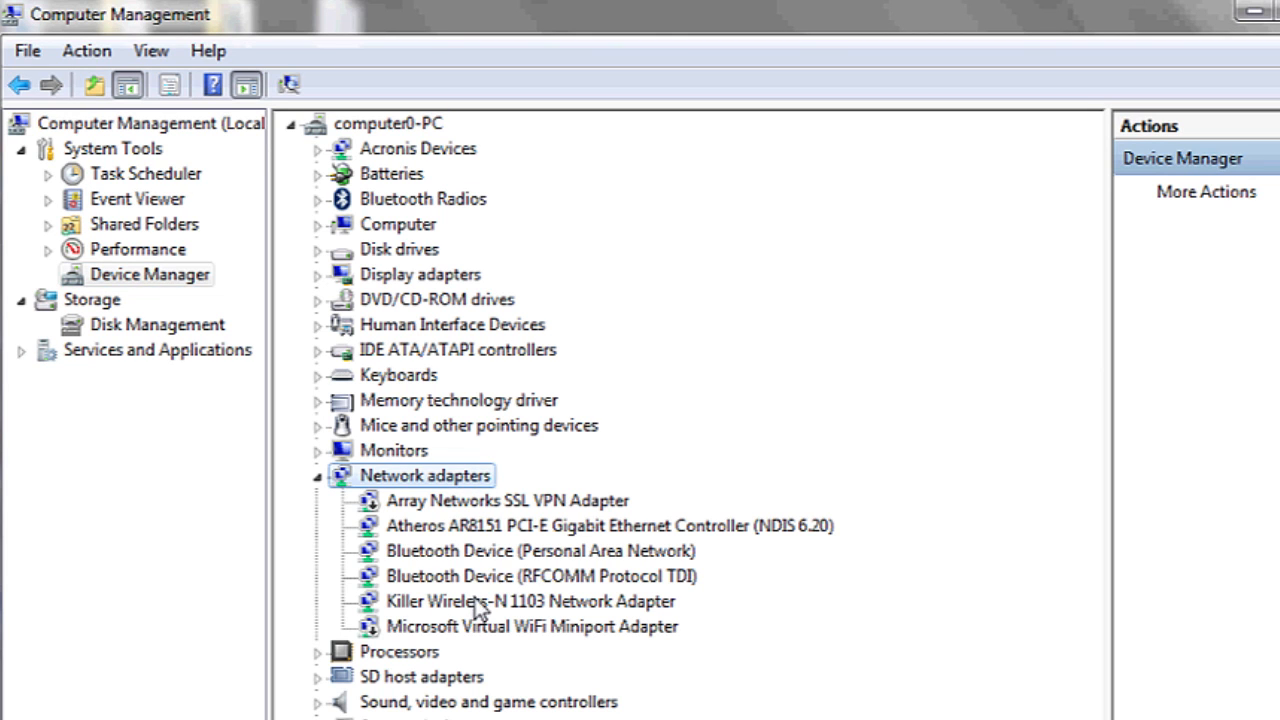
{"action": "left_click", "coordinate": [22, 700]}
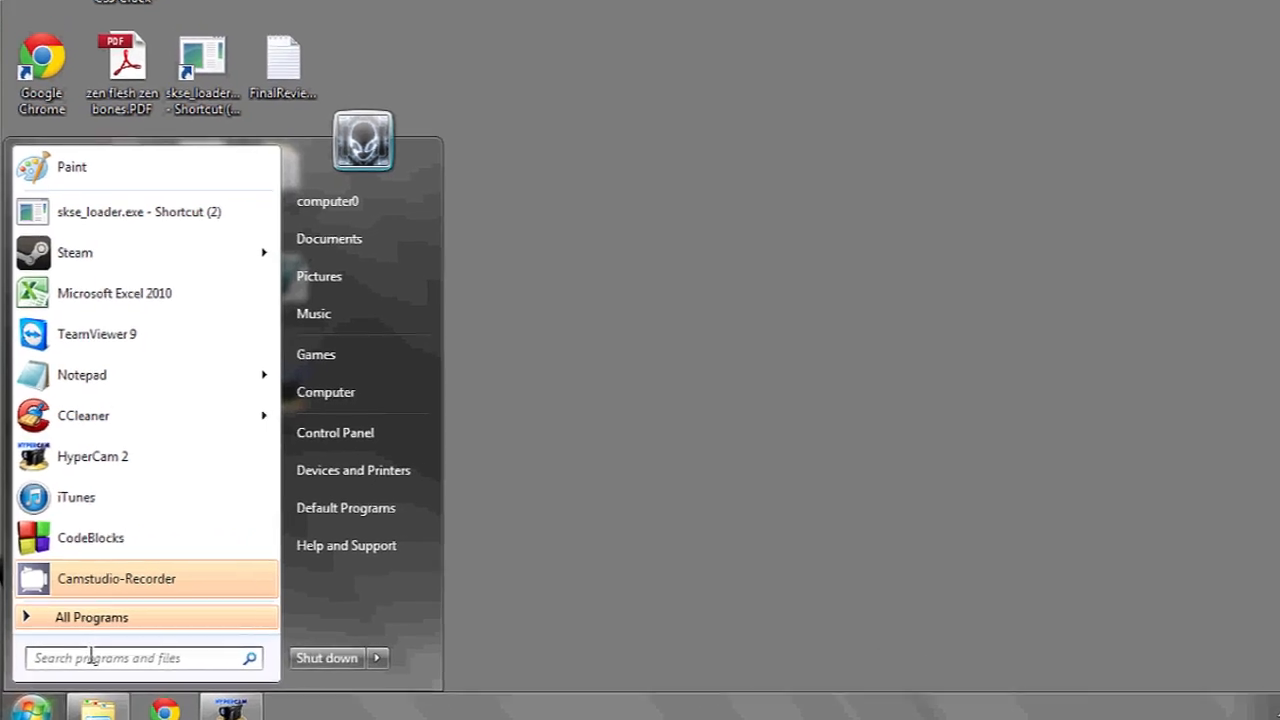
{"action": "type", "text": "netwok"}
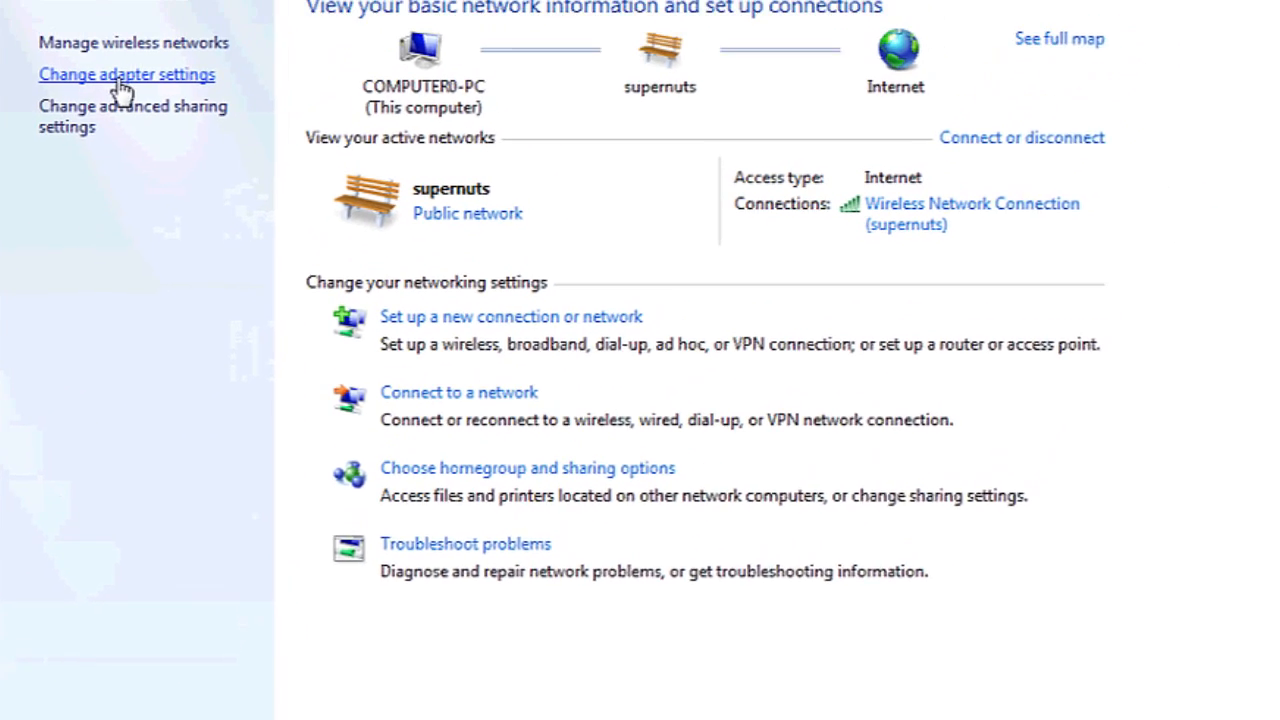
Switch to Change adapter settings to list all connections, including the disabled Virtual WiFi Miniport
{"action": "left_click", "coordinate": [128, 74]}
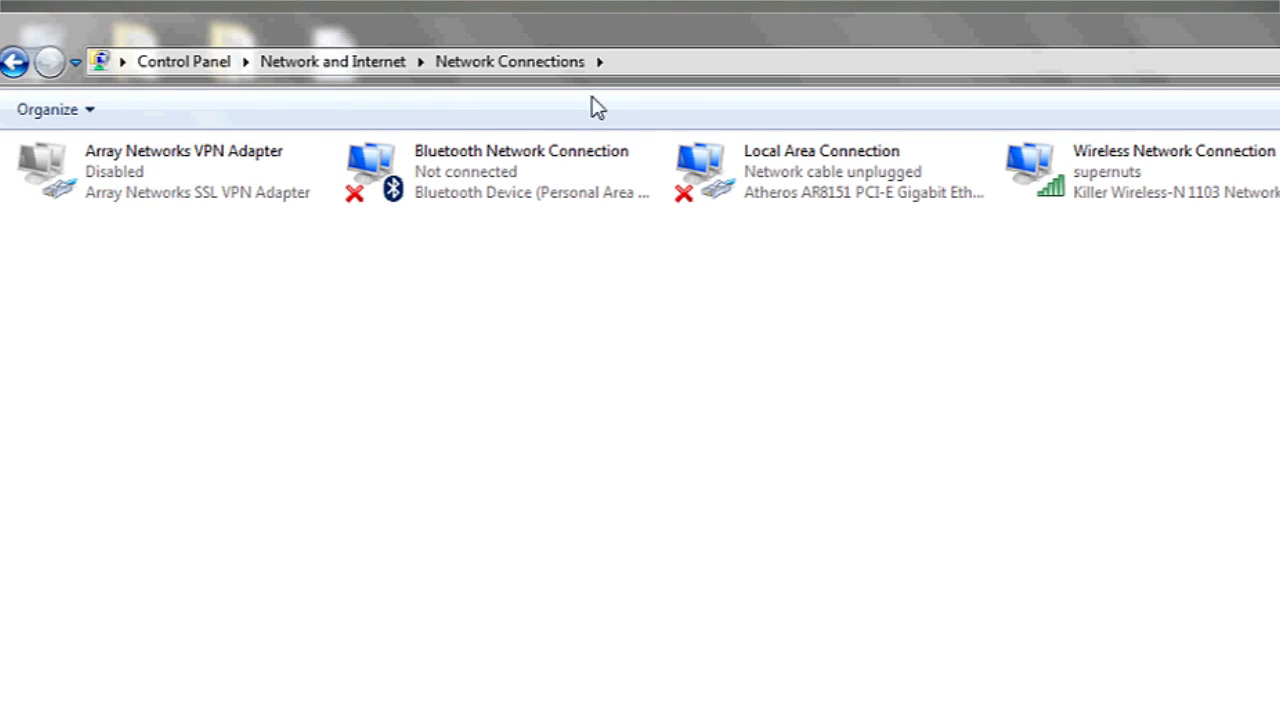
{"action": "mouse_move", "coordinate": [512, 88]}
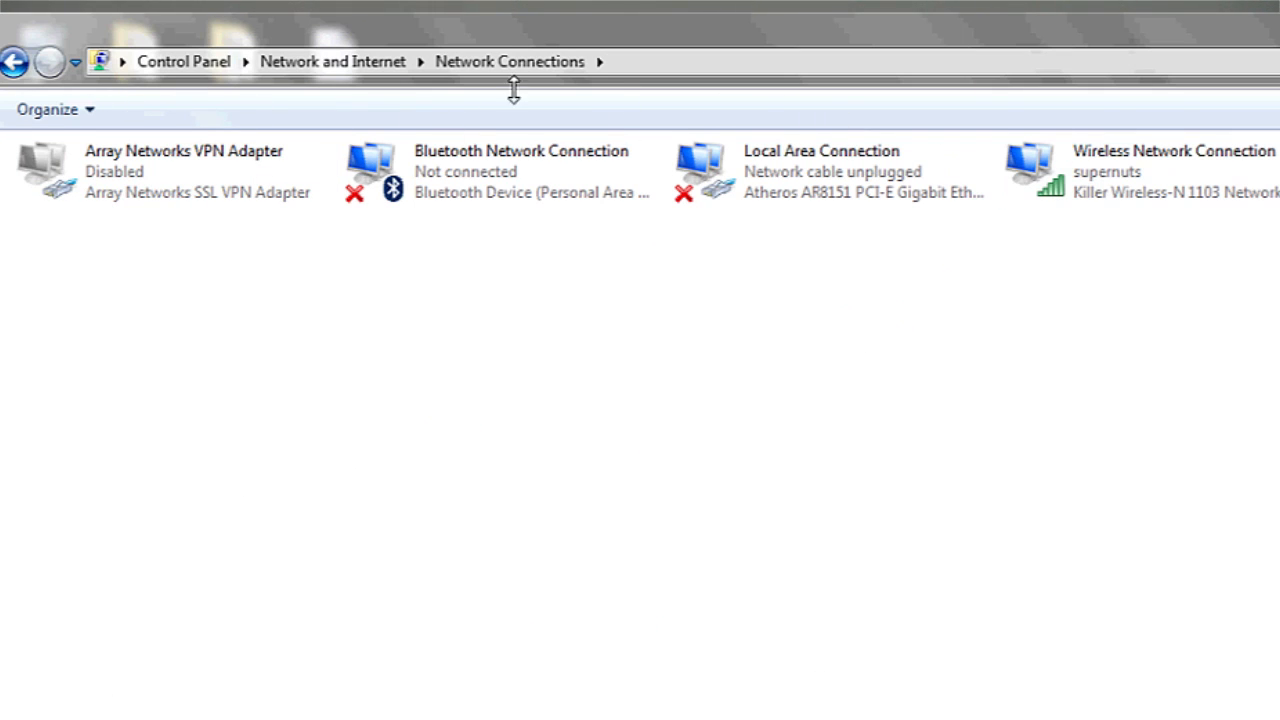
{"action": "mouse_move", "coordinate": [1058, 200]}
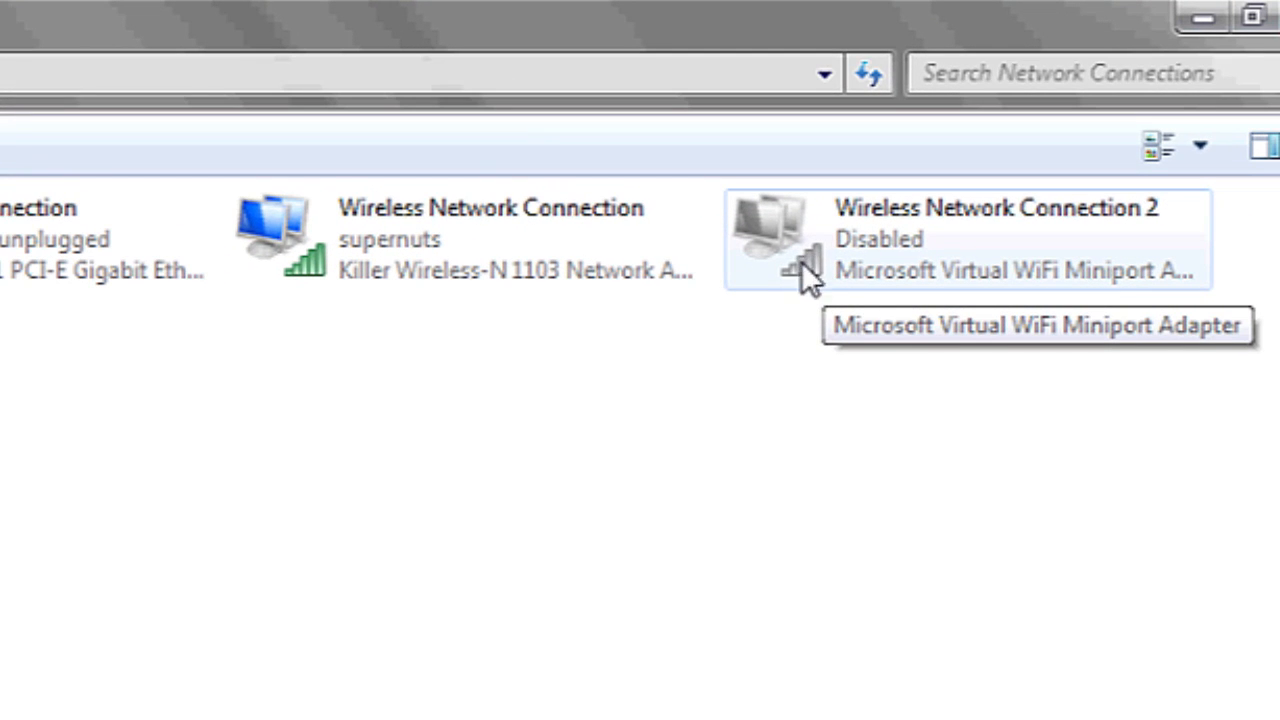
{"action": "mouse_move", "coordinate": [790, 488]}
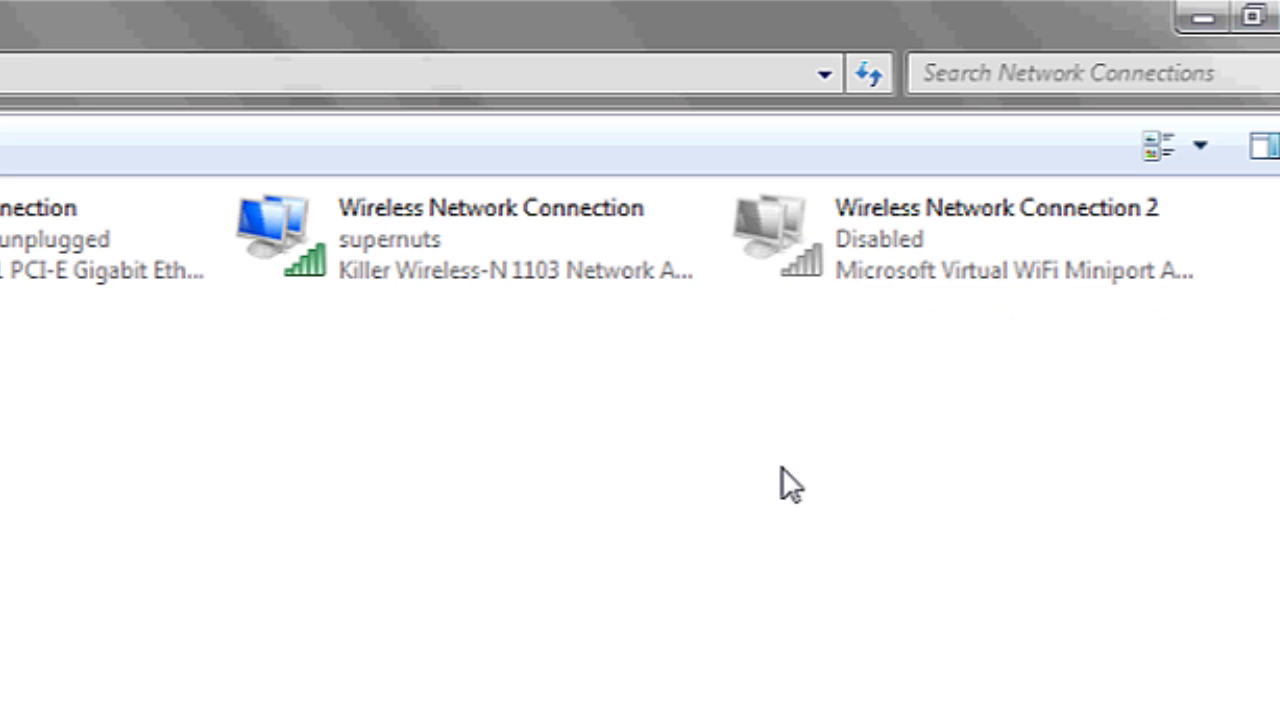
{"action": "mouse_move", "coordinate": [808, 516]}
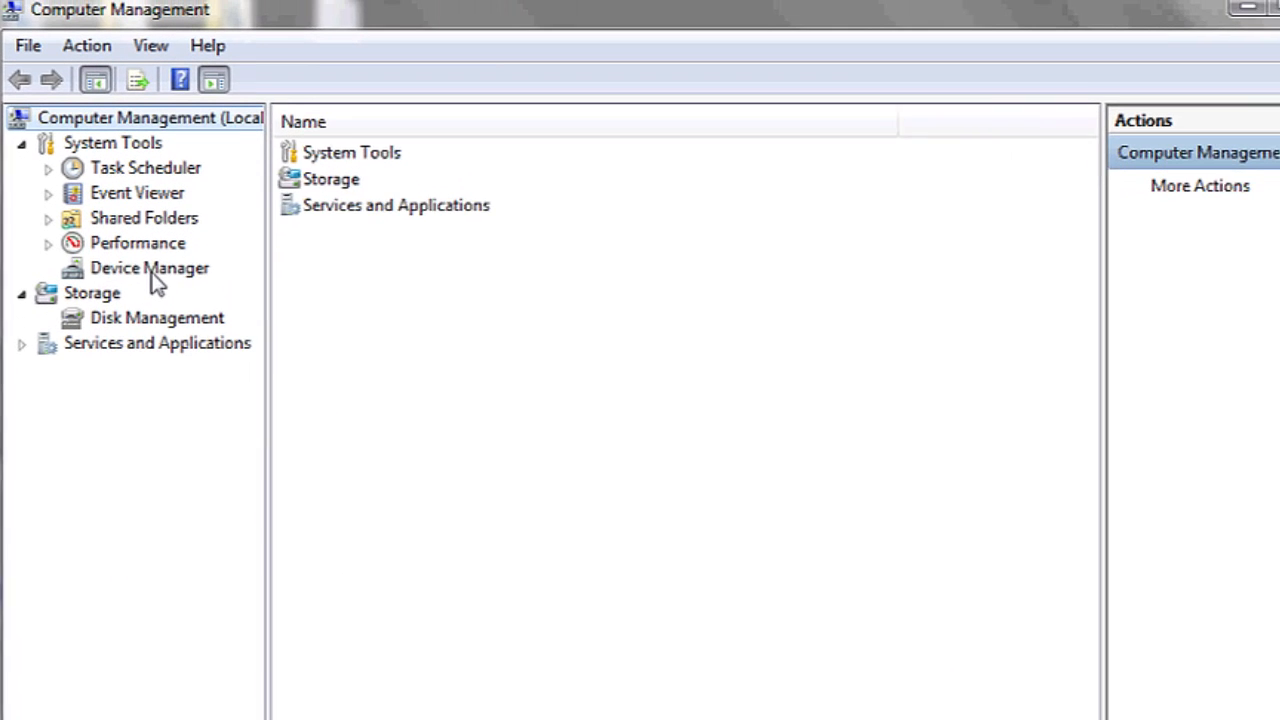
Show Device Manager with Network adapters expanded, revealing the Killer Wireless-N 1103 adapter
{"action": "left_click", "coordinate": [150, 268]}
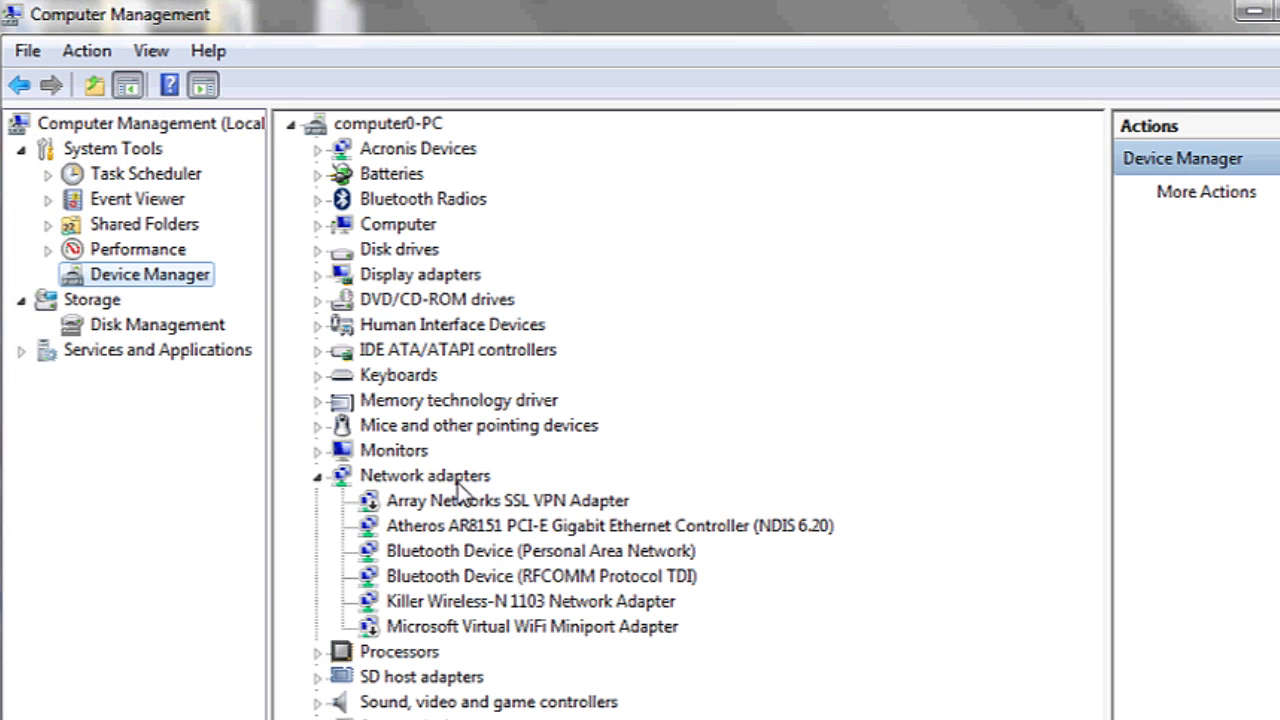
{"action": "left_click", "coordinate": [424, 476]}
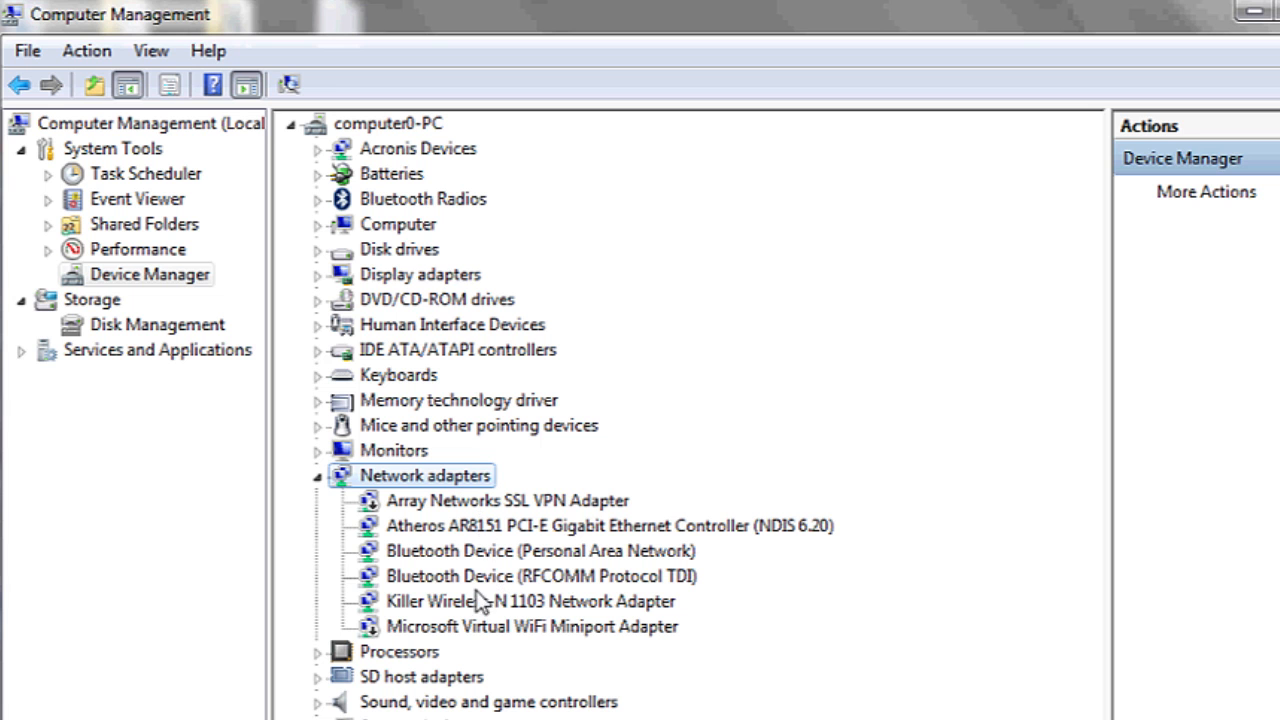
{"action": "mouse_move", "coordinate": [488, 610]}
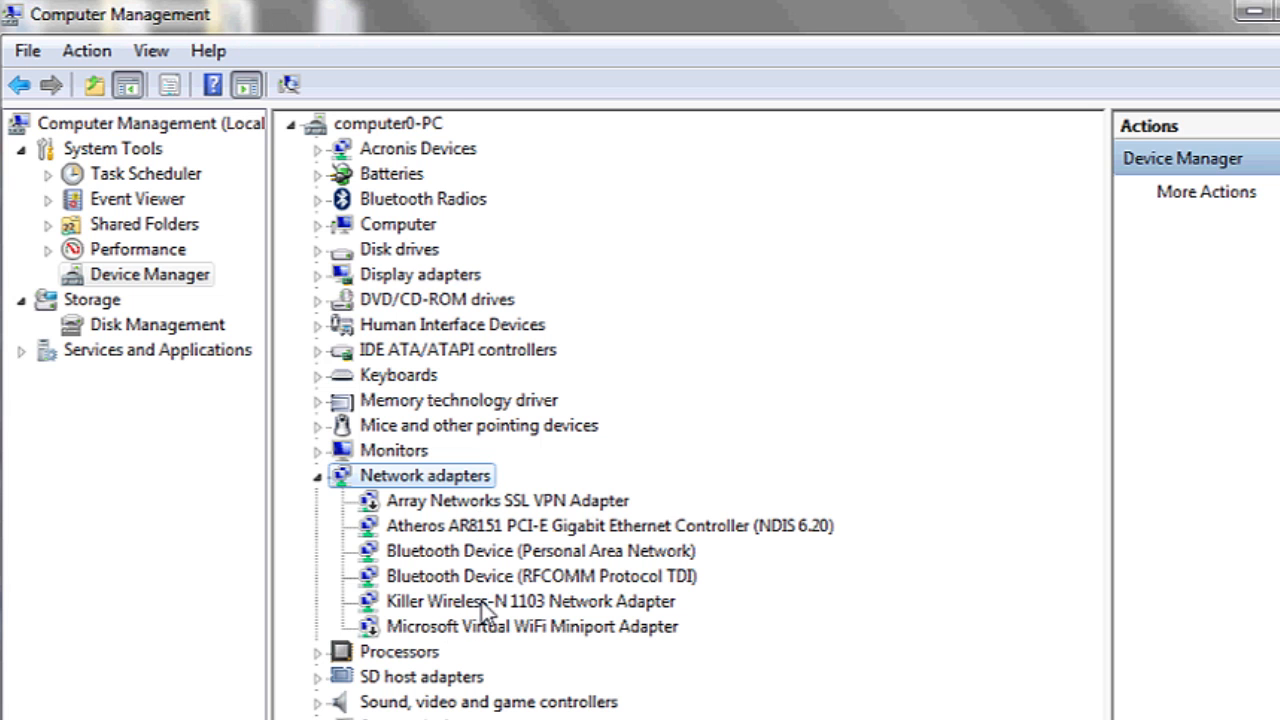